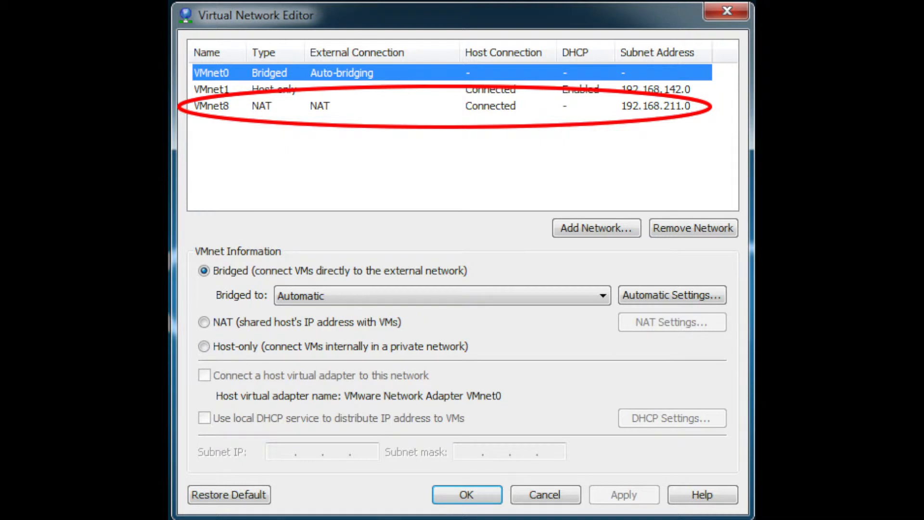
Confirm the Virtual Network Editor with OK, closing the NAT subnet review
left_click(466, 495)
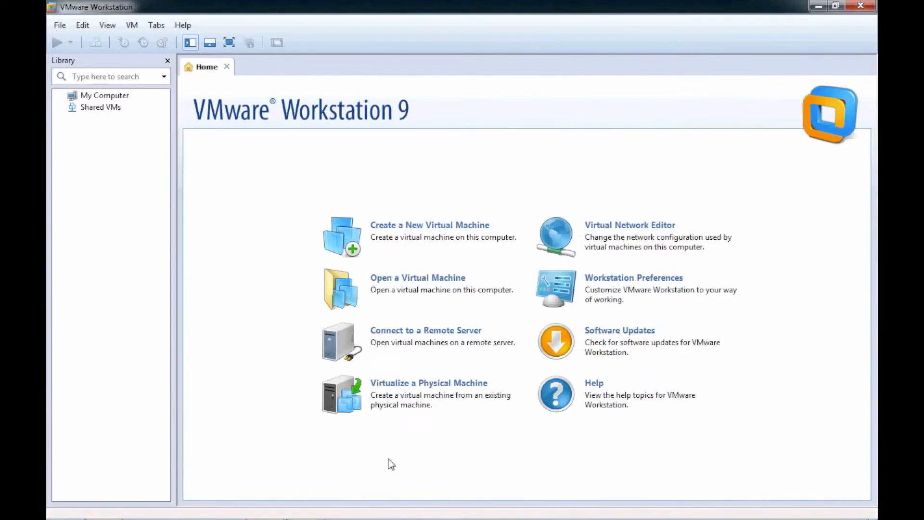
mouse_move(54, 36)
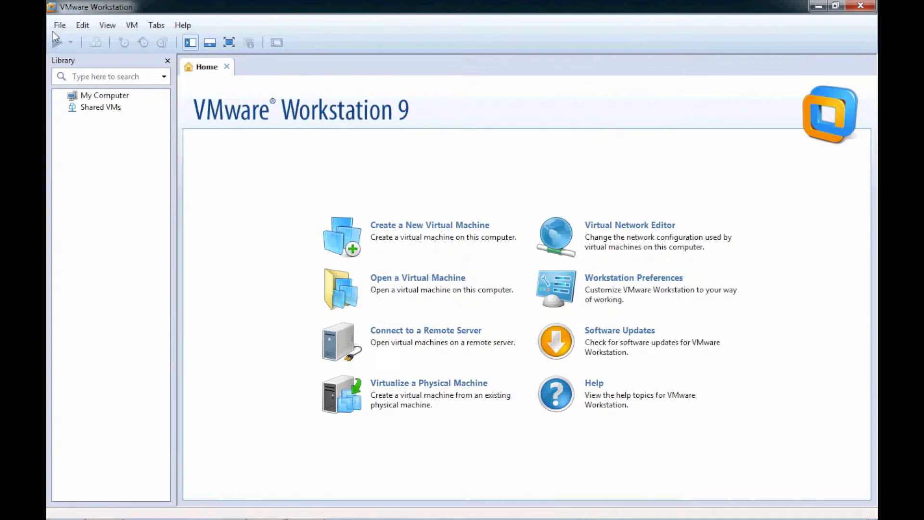
Begin a new virtual machine using the Typical configuration
left_click(59, 25)
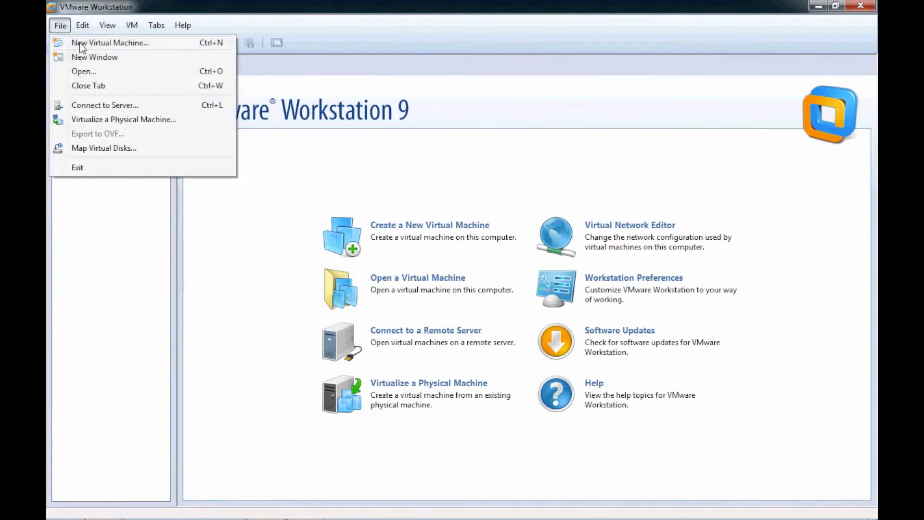
left_click(109, 42)
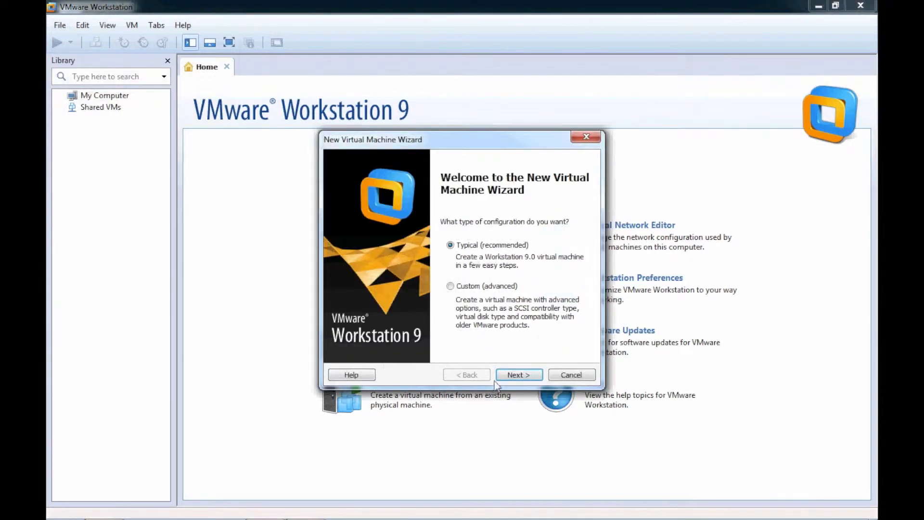
left_click(518, 374)
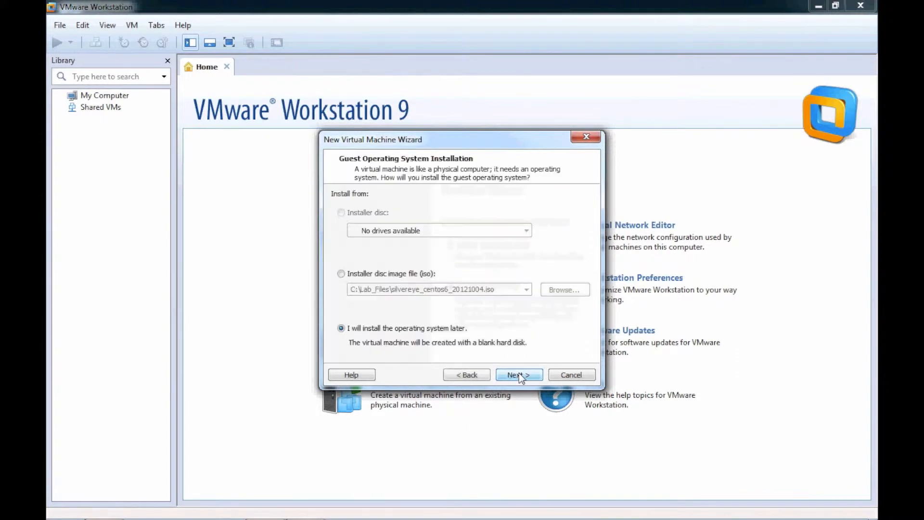
mouse_move(545, 317)
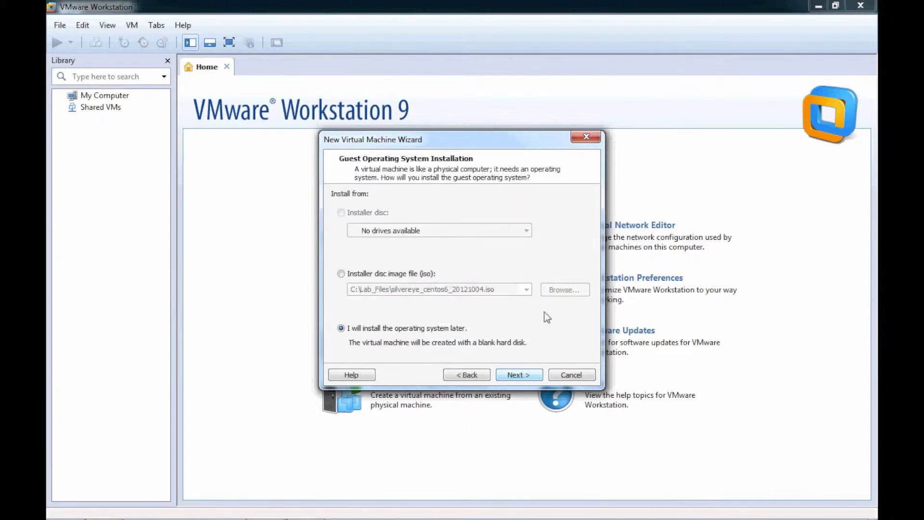
Use the silvereye_centos6_20121004 ISO image as the installer disc
left_click(341, 274)
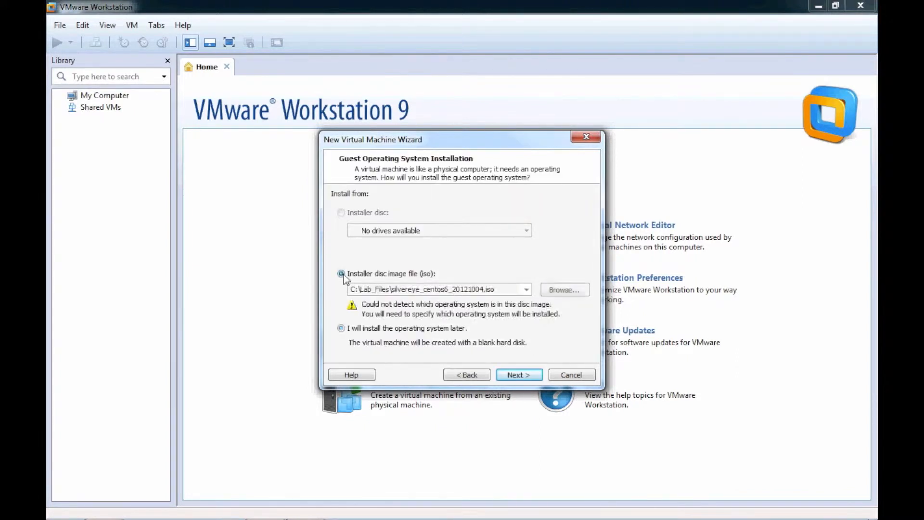
left_click(563, 290)
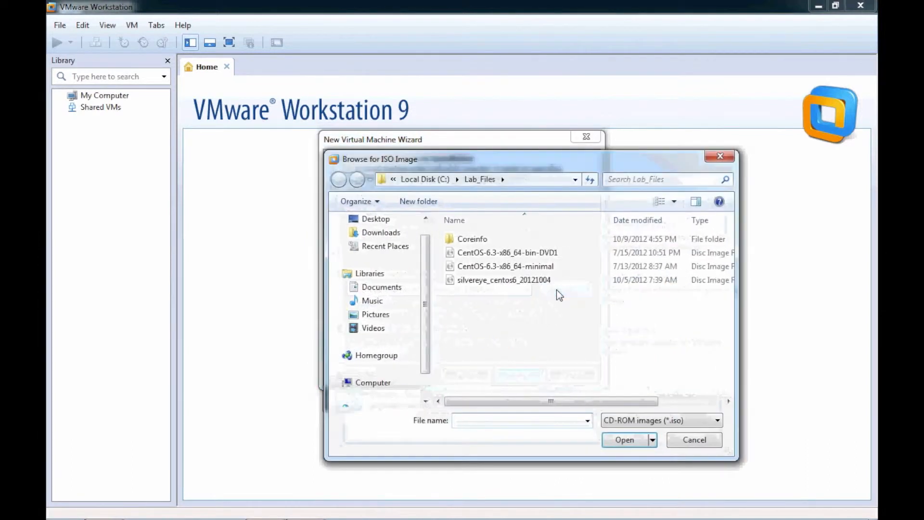
left_click(504, 279)
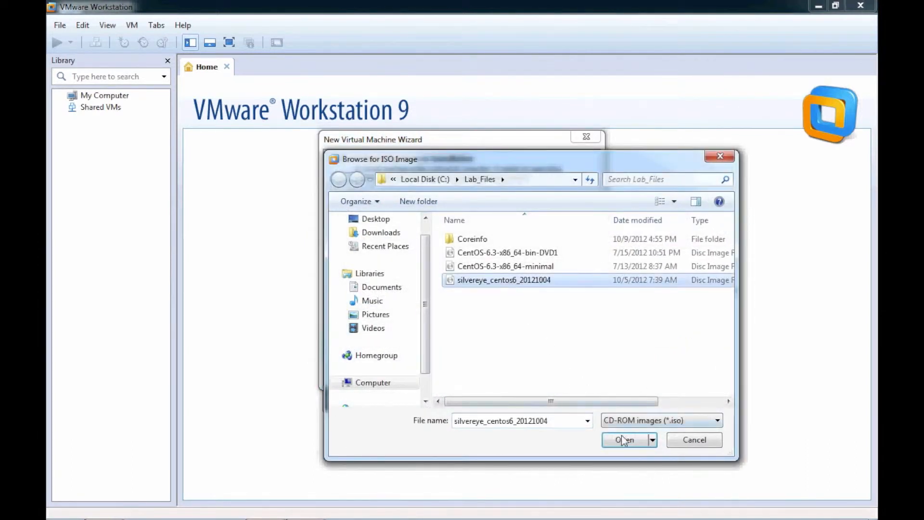
left_click(624, 440)
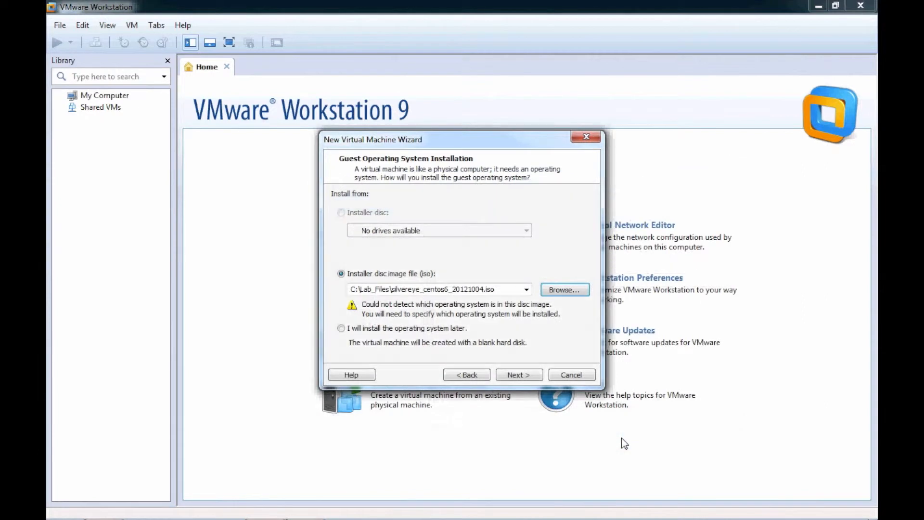
left_click(518, 374)
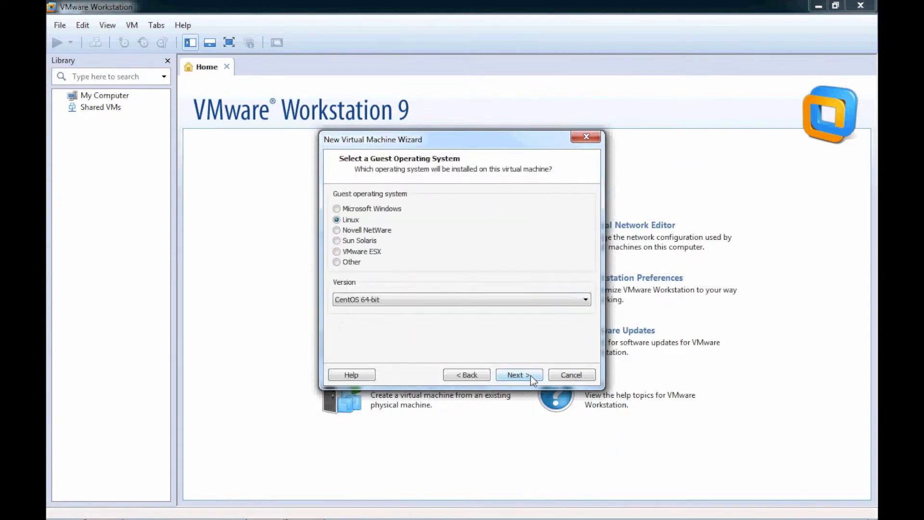
mouse_move(527, 380)
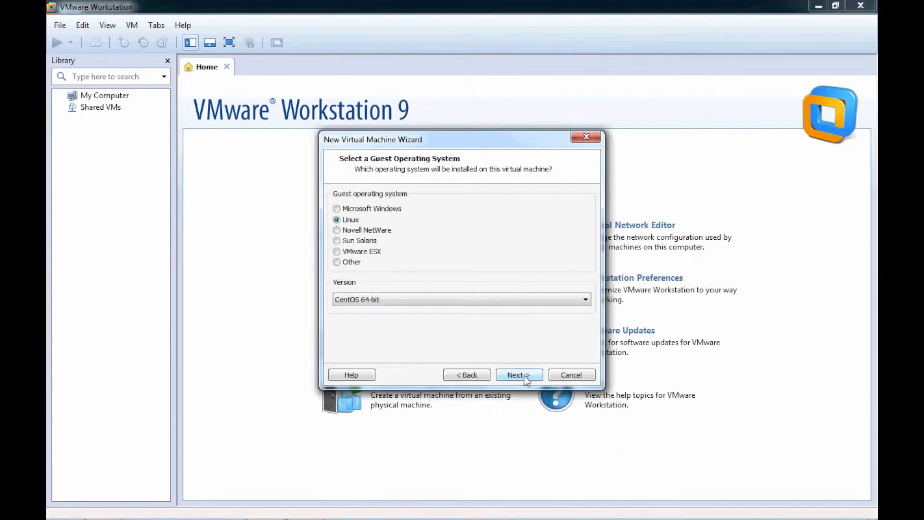
Keep Linux CentOS 64-bit, name the machine NC, and accept a 60 GB single-file disk
left_click(518, 375)
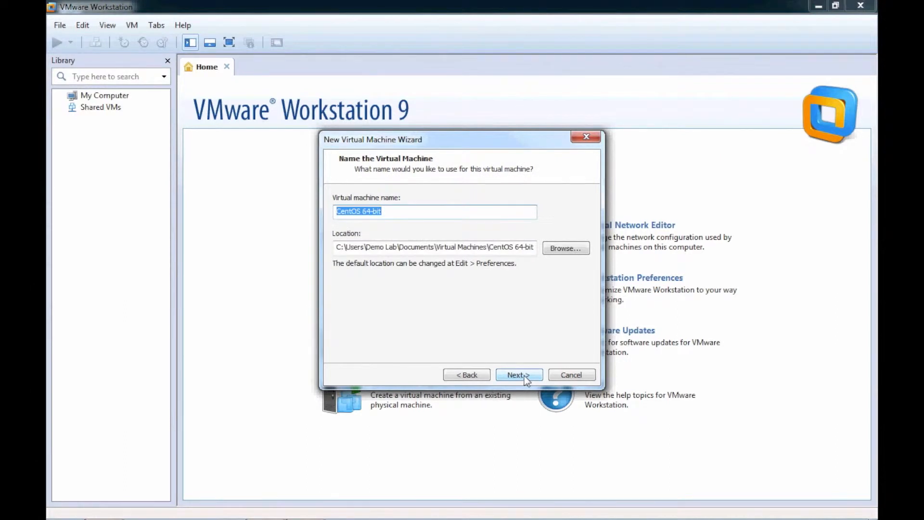
type("NC")
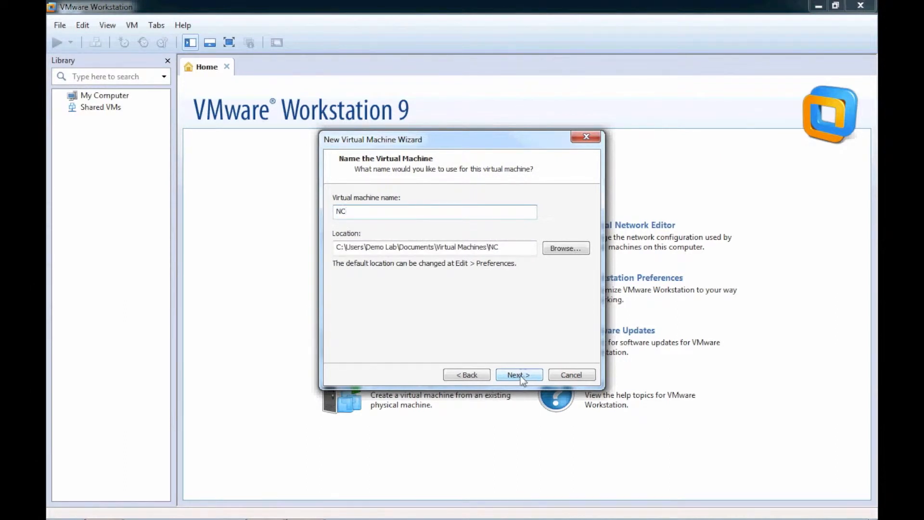
left_click(518, 375)
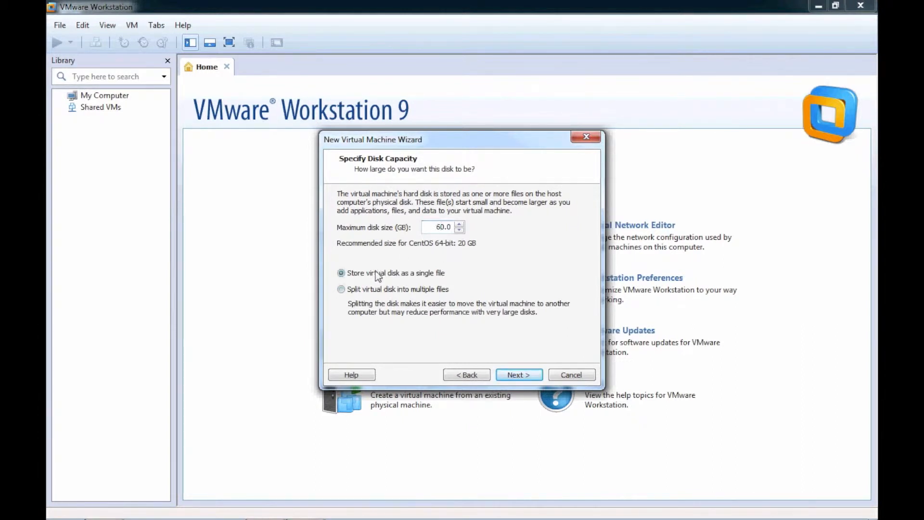
left_click(518, 375)
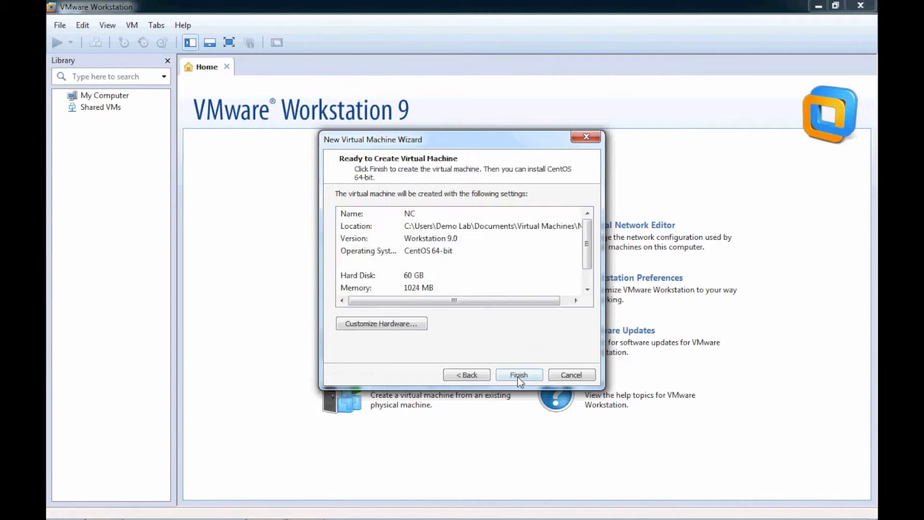
mouse_move(381, 324)
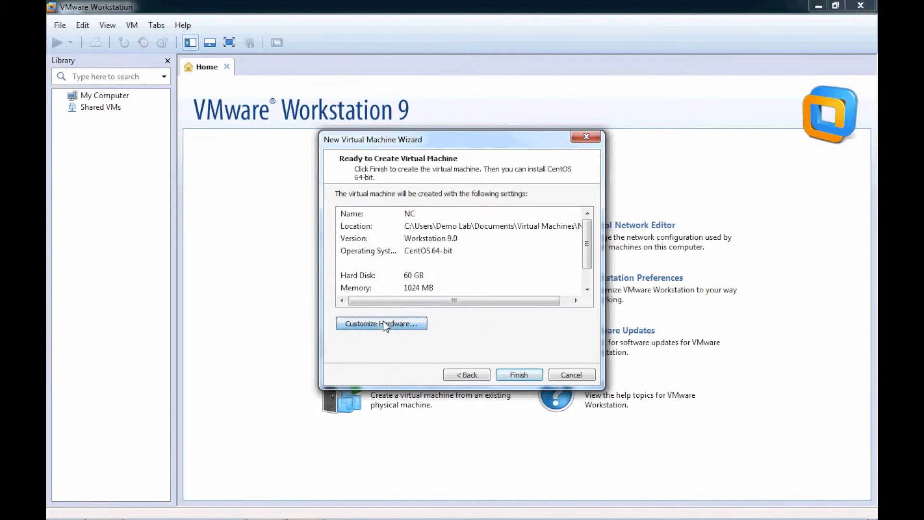
Give the VM 2 processors with 2 cores each and enable Intel VT-x/AMD-V virtualization
left_click(381, 324)
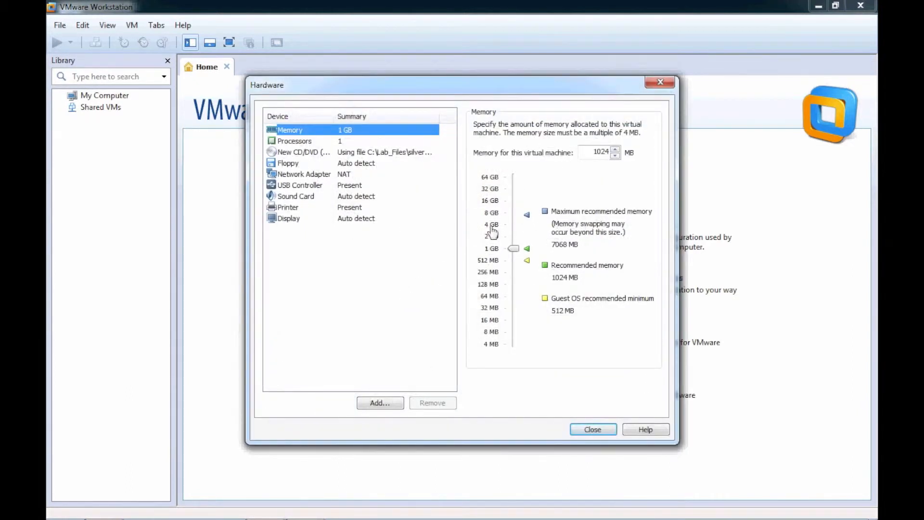
left_click(294, 141)
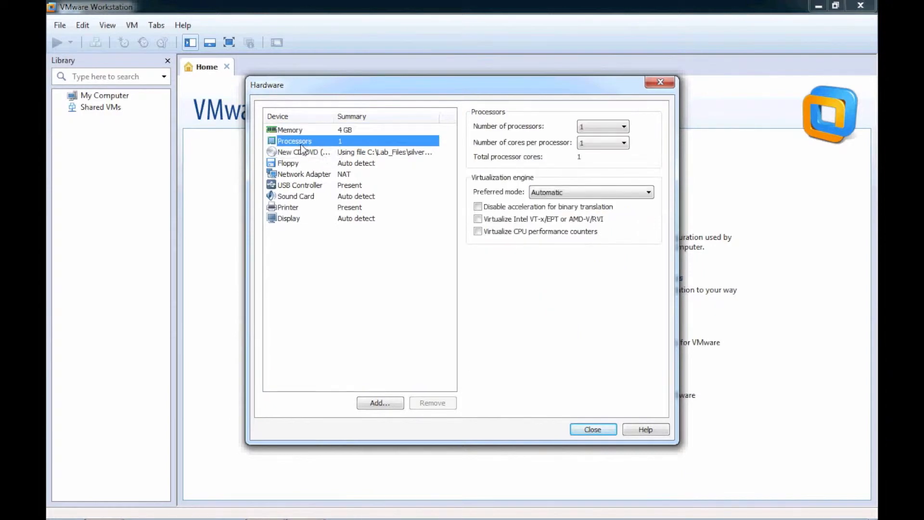
left_click(623, 126)
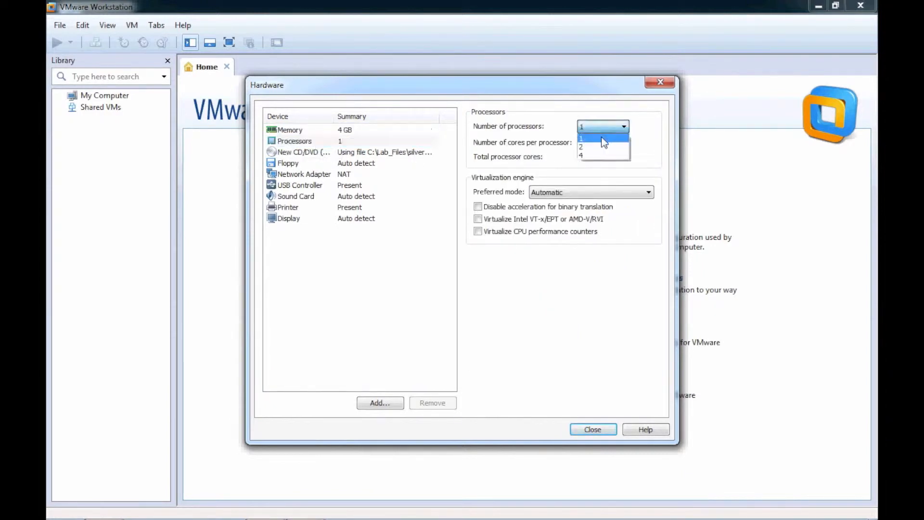
left_click(581, 147)
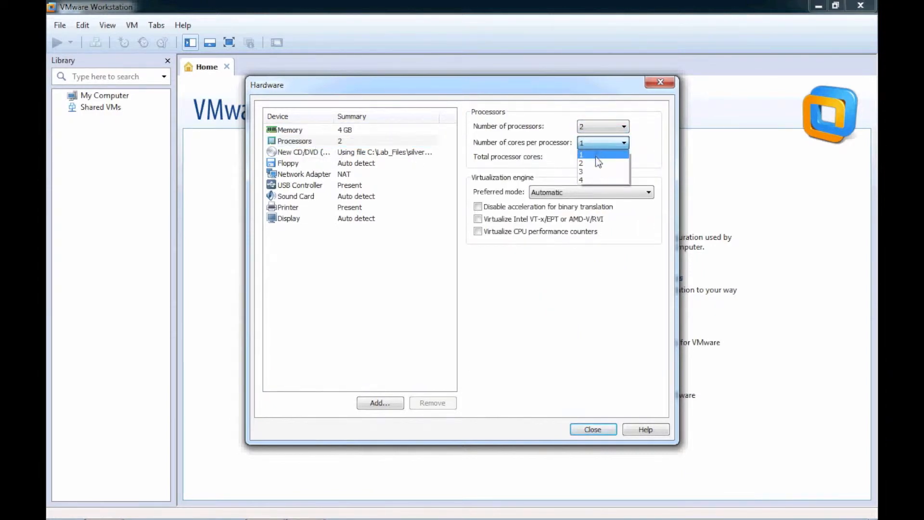
left_click(581, 162)
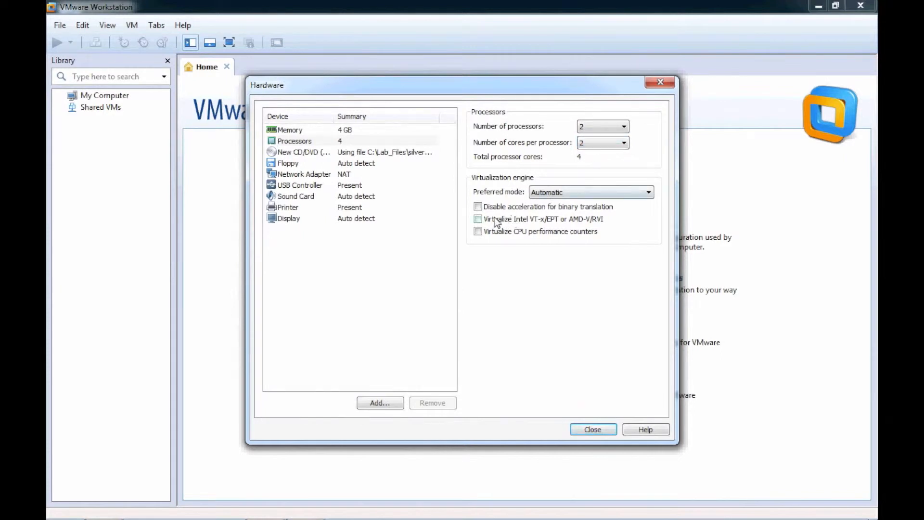
left_click(478, 218)
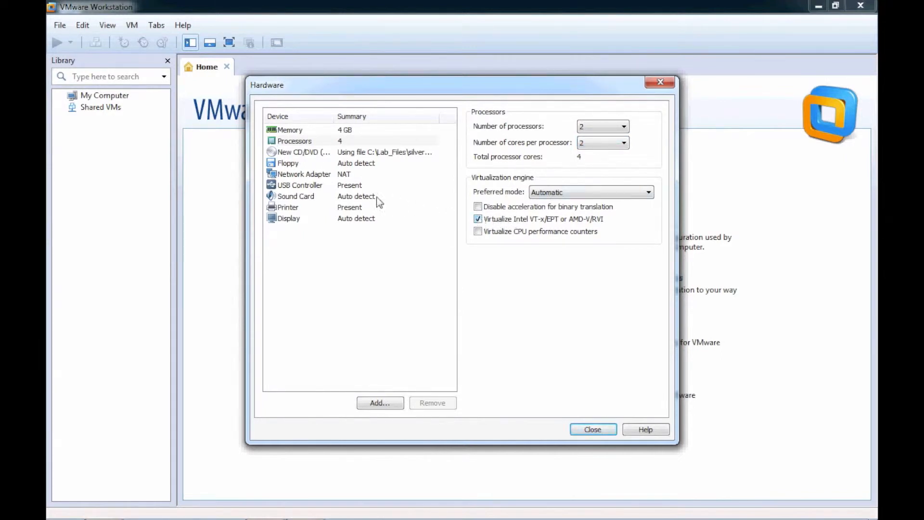
Remove the USB controller from the hardware list and finish customizing
left_click(300, 185)
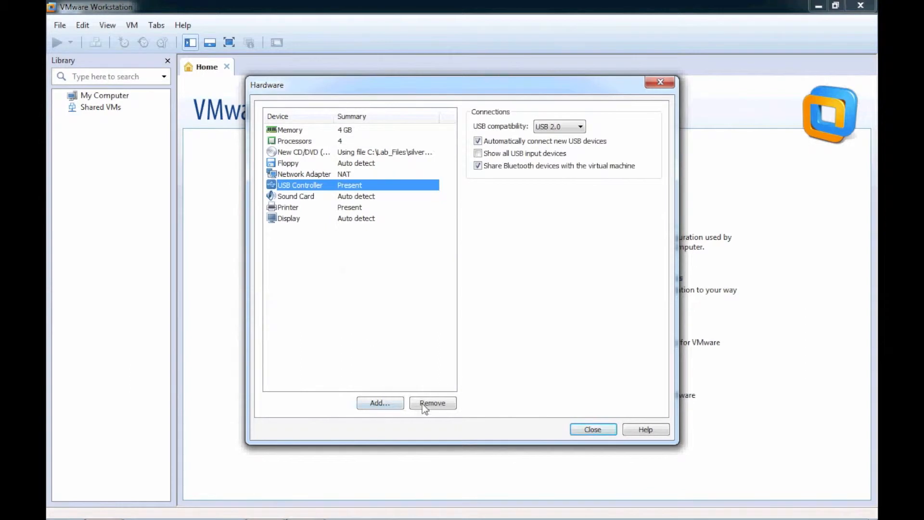
left_click(433, 402)
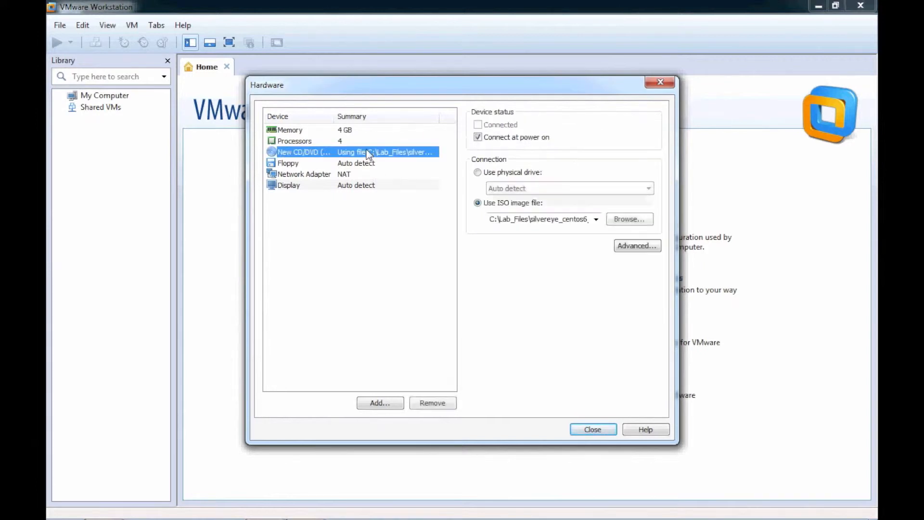
mouse_move(517, 359)
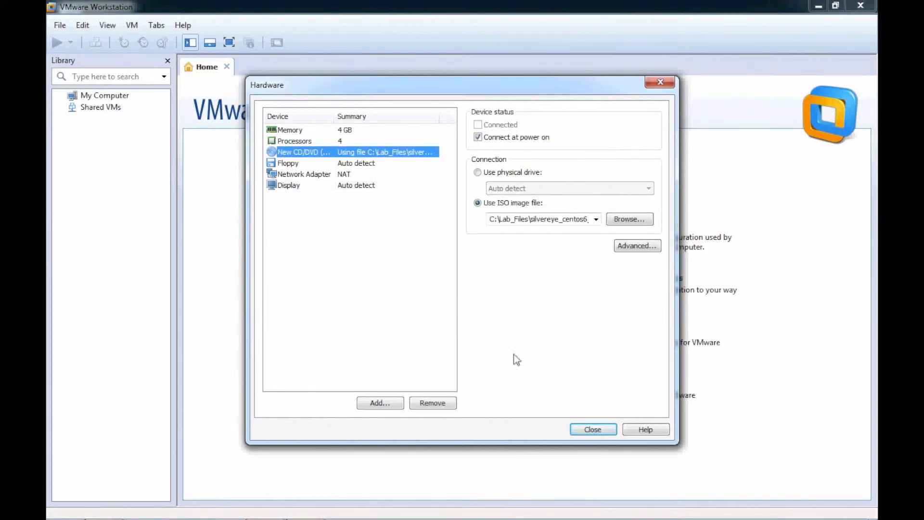
left_click(592, 430)
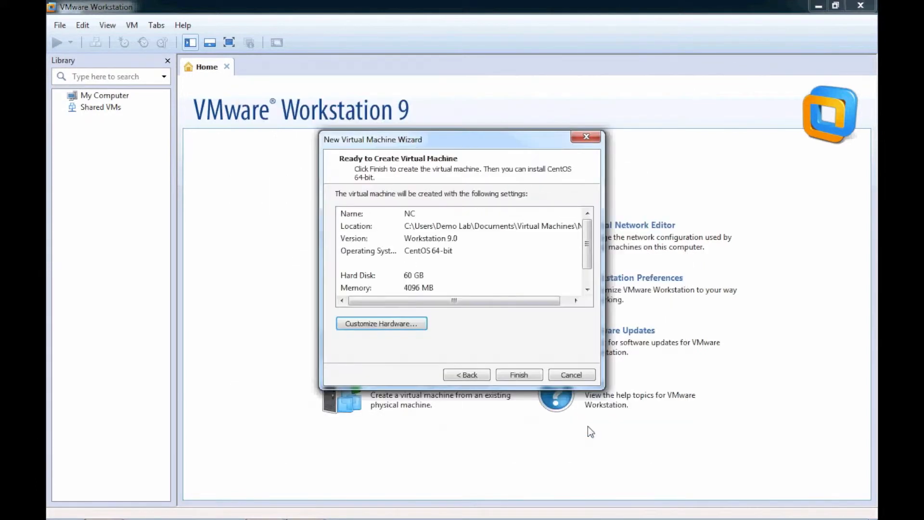
Finish the wizard to create NC and power it on to the Eucalyptus boot menu
left_click(571, 375)
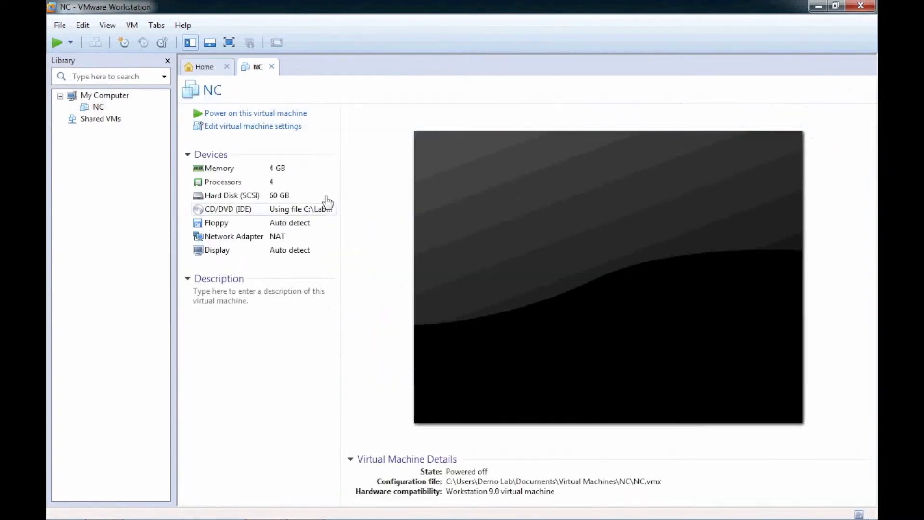
left_click(255, 112)
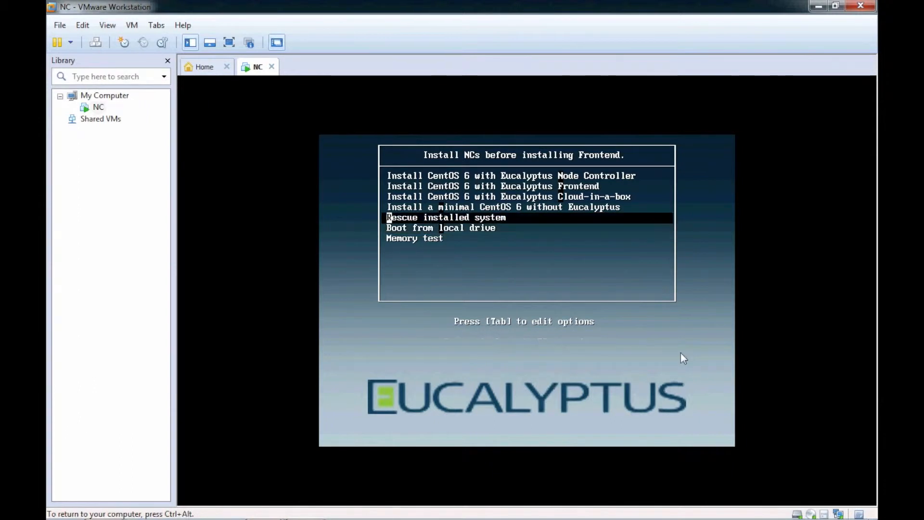
Select 'Install CentOS 6 with Eucalyptus Node Controller' from the boot menu
key("Up")
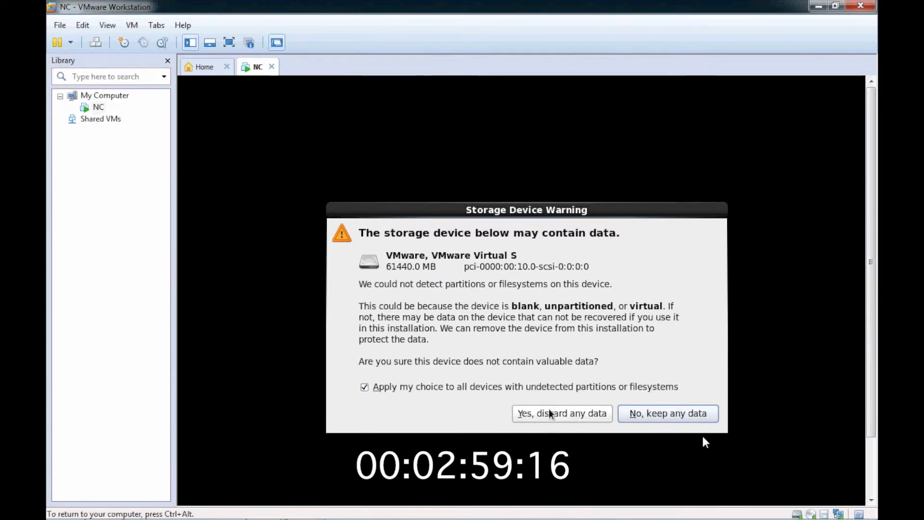
Discard data on the blank disk, autofit the guest display, and continue with English
left_click(561, 413)
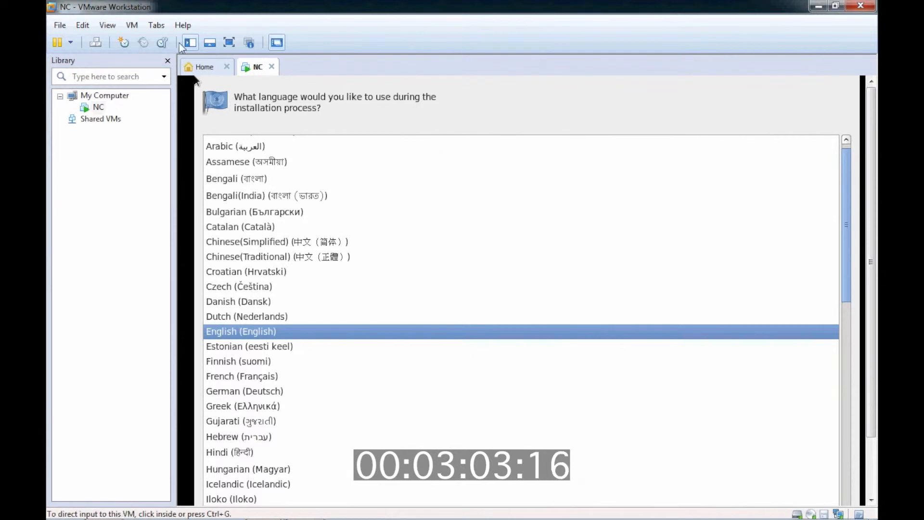
mouse_move(108, 25)
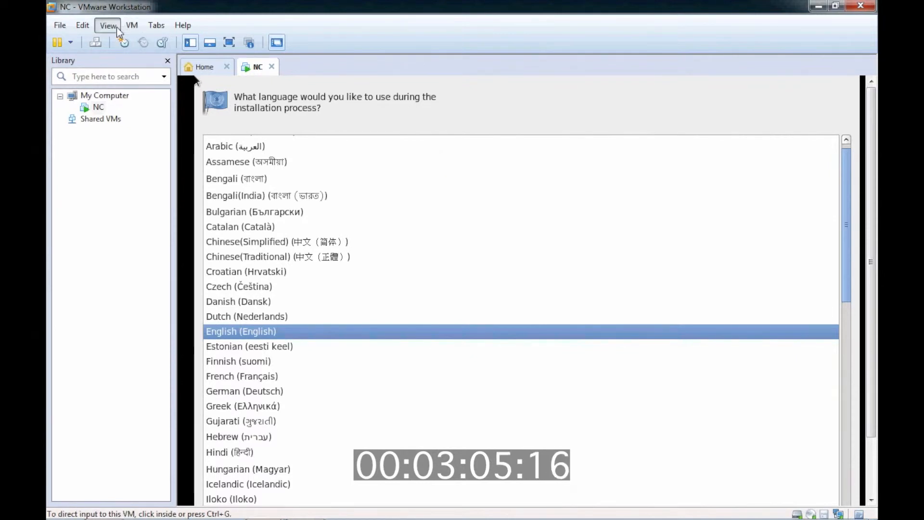
left_click(108, 25)
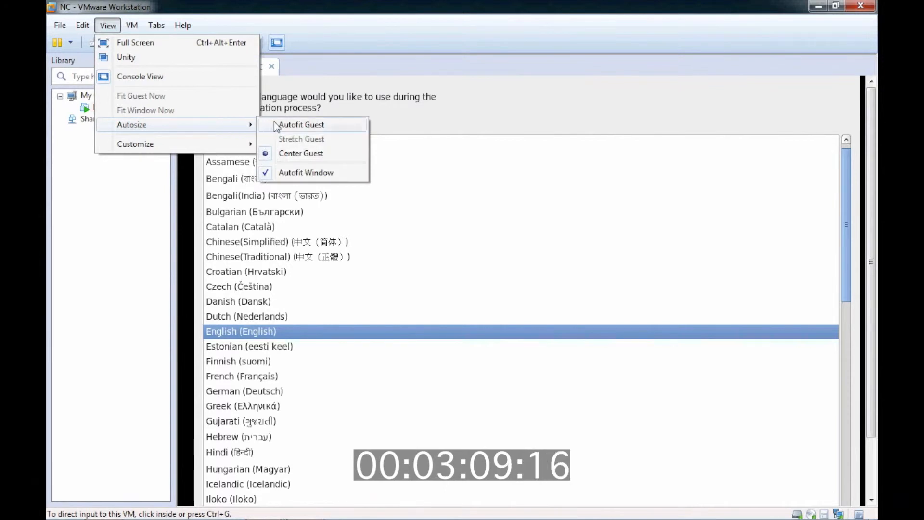
left_click(301, 124)
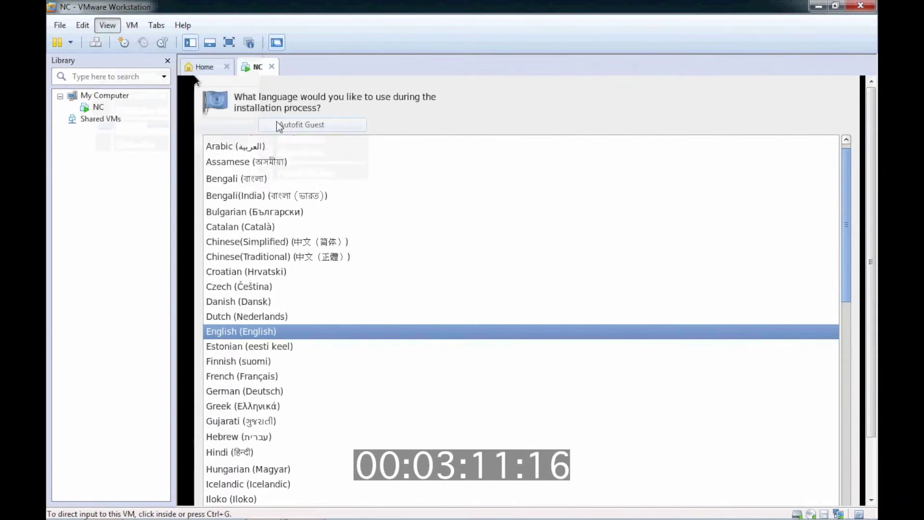
mouse_move(269, 83)
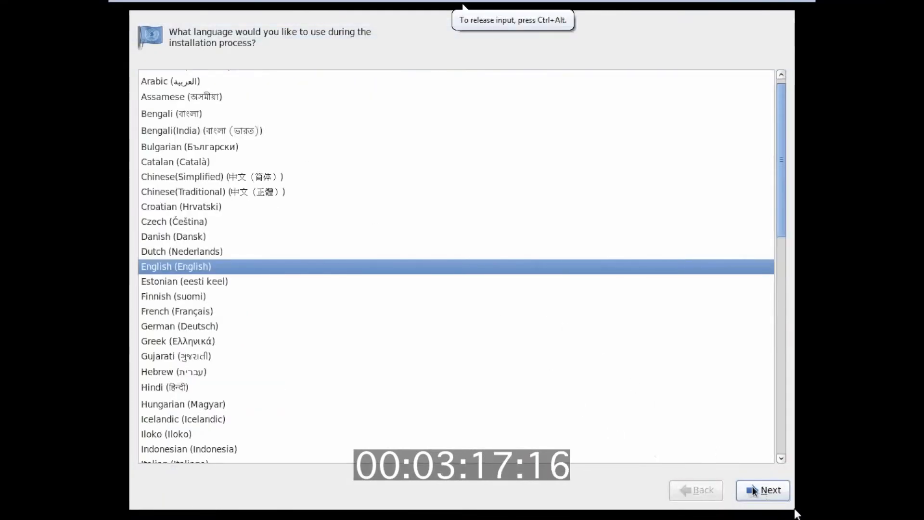
left_click(763, 490)
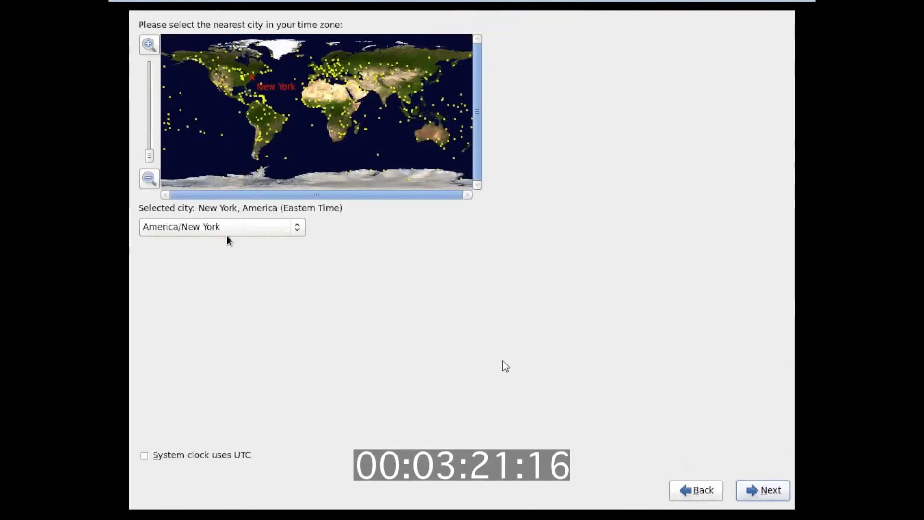
Choose America/Chicago as the time zone and continue to the root password step
left_click(221, 226)
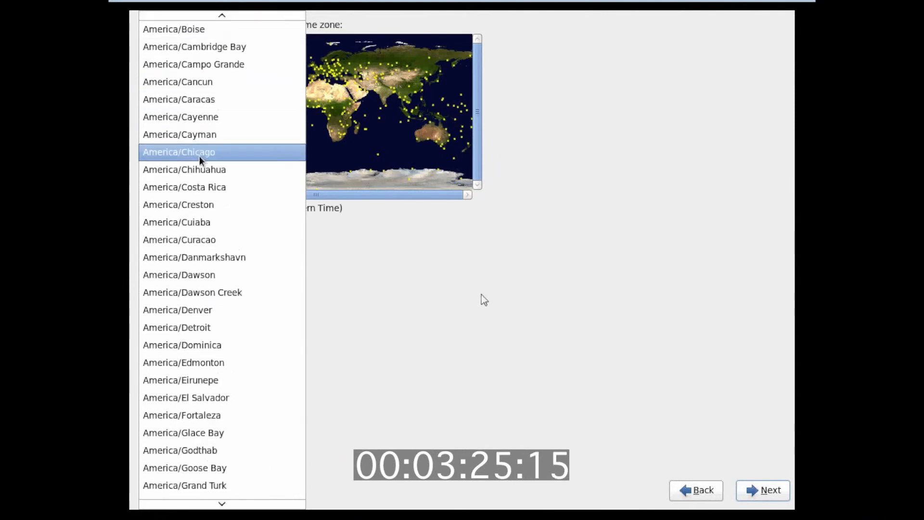
left_click(178, 151)
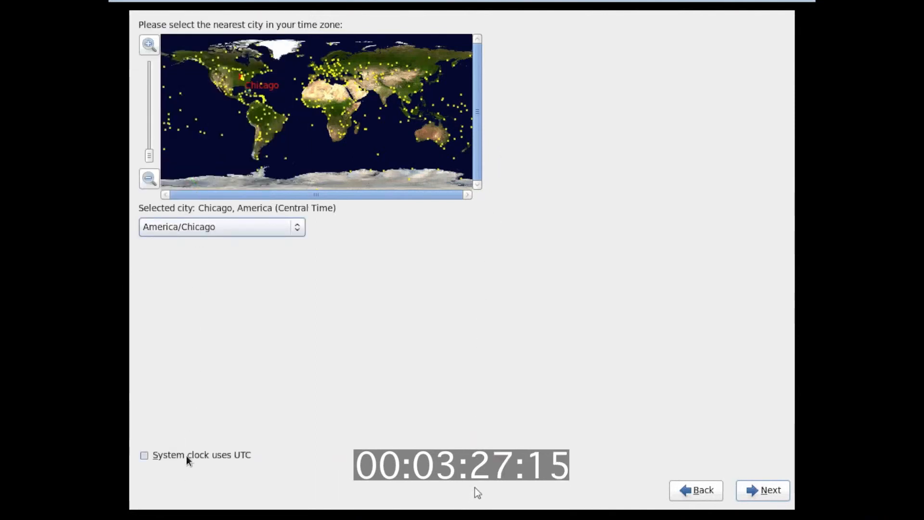
mouse_move(770, 490)
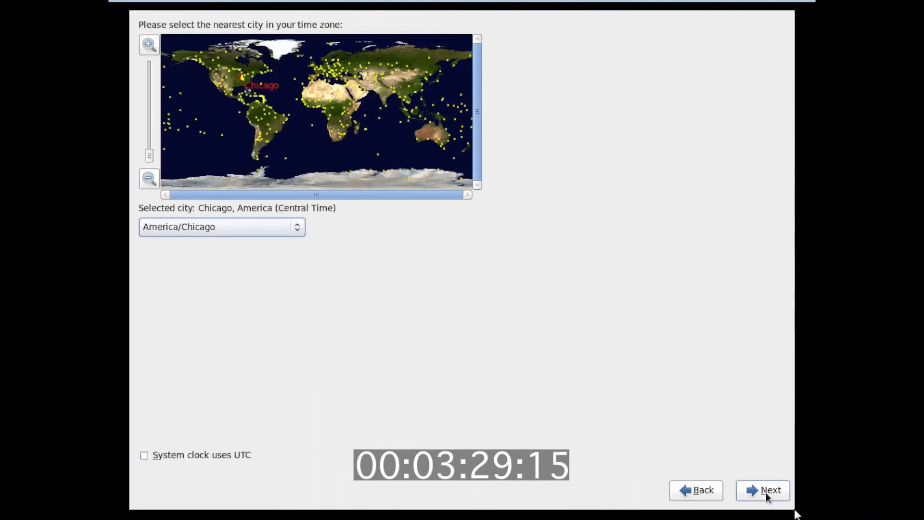
left_click(763, 490)
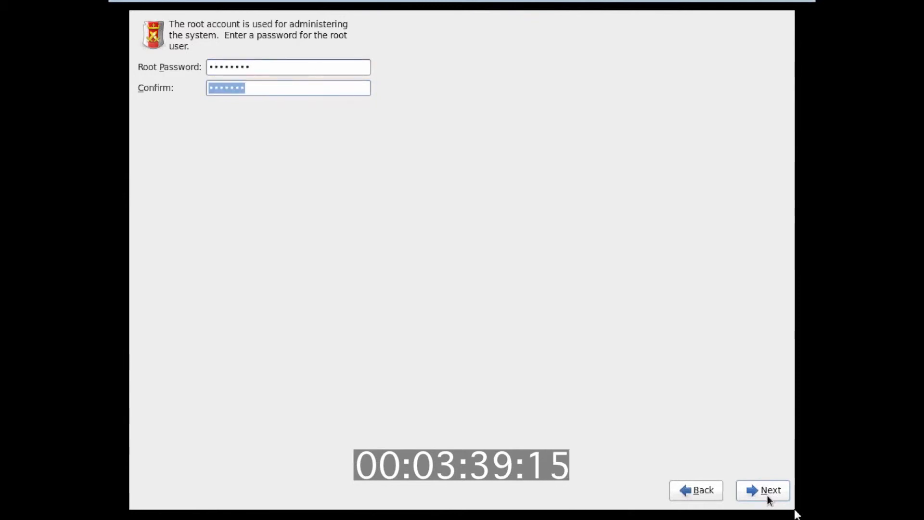
Enter and confirm the root password and keep it despite the weak-password warning
type("••")
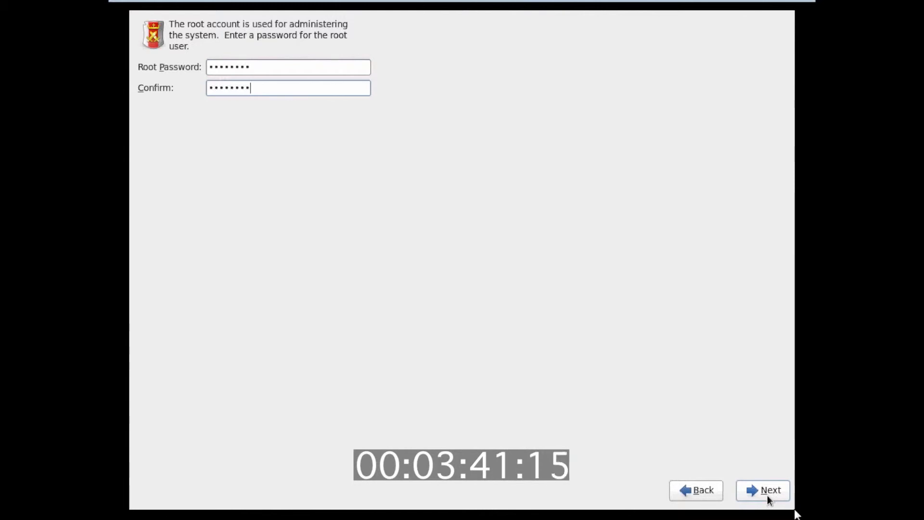
left_click(771, 490)
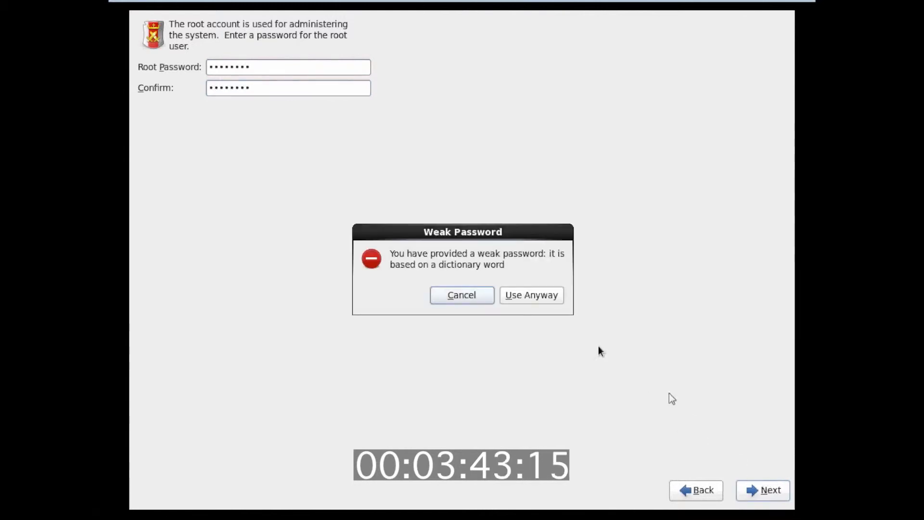
left_click(529, 295)
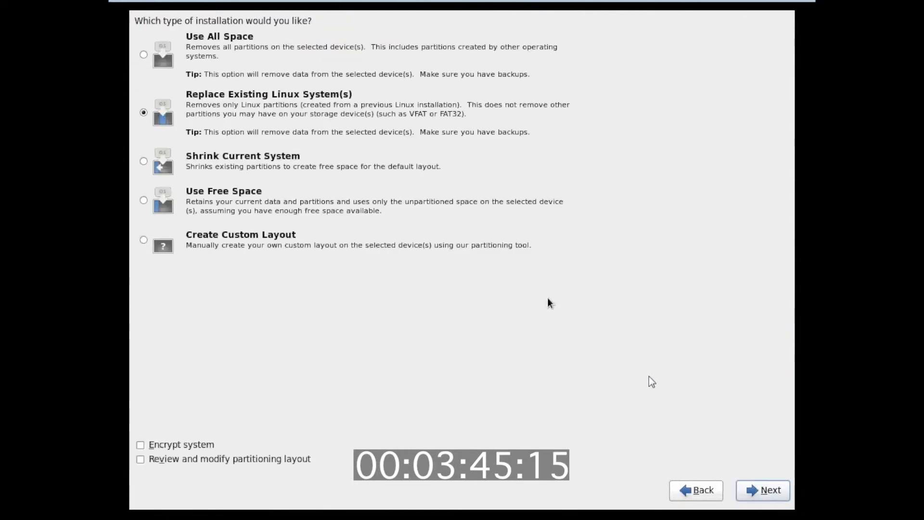
mouse_move(702, 467)
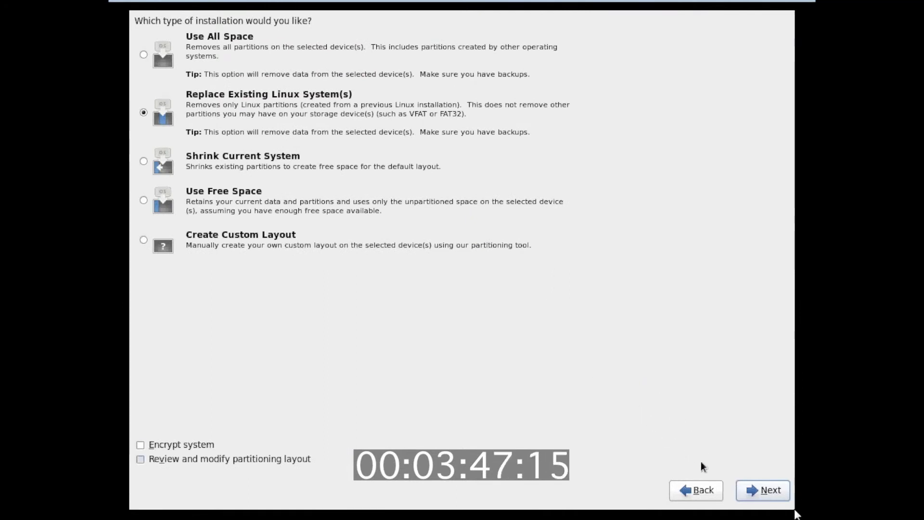
Accept 'Replace Existing Linux System(s)' partitioning and let CentOS install to completion
left_click(763, 490)
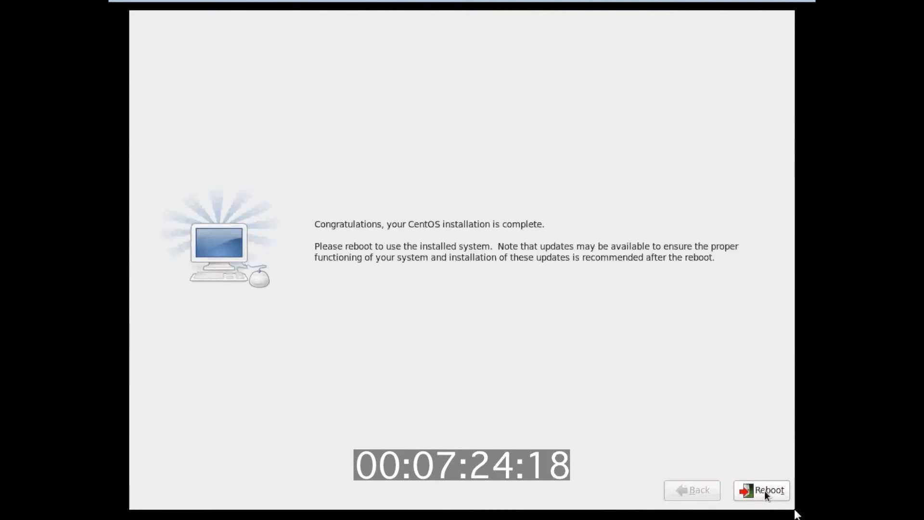
Reboot, log in as root, and answer y to reconfigure the Eucalyptus NC network settings
left_click(761, 490)
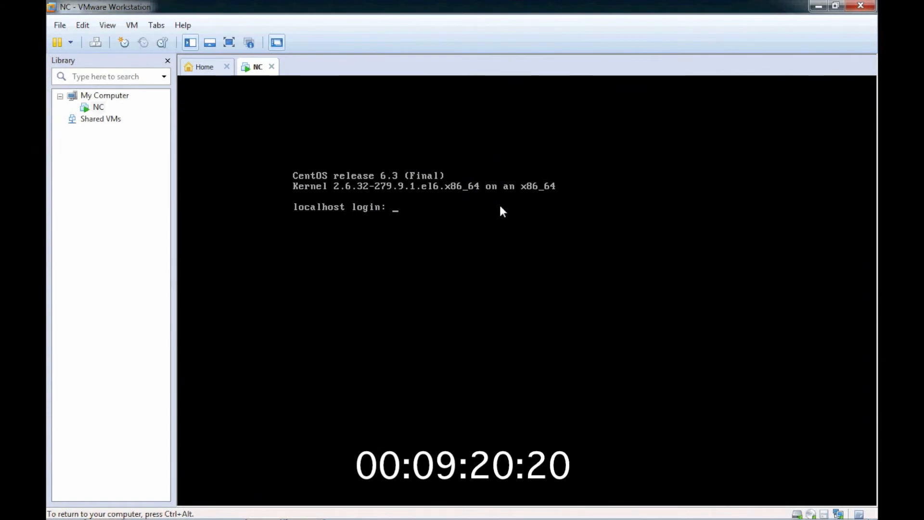
type("root")
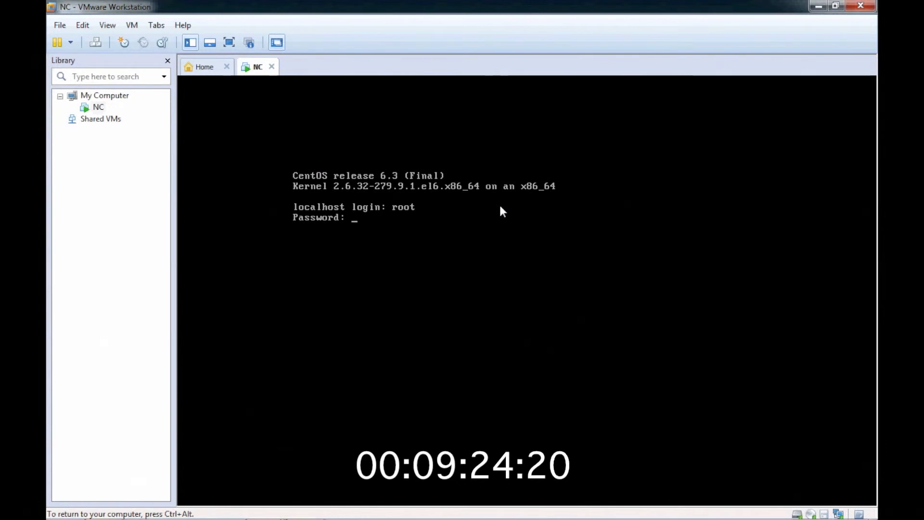
key("Return")
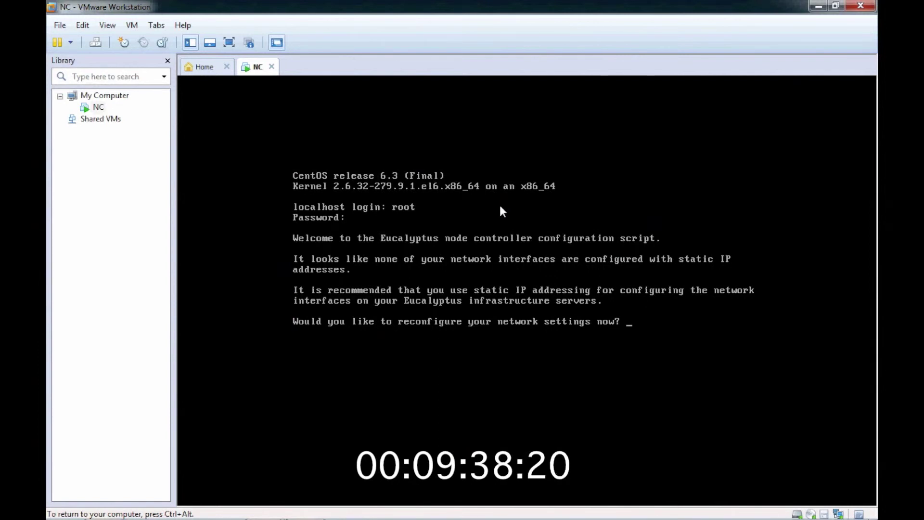
type("y")
type("192.1")
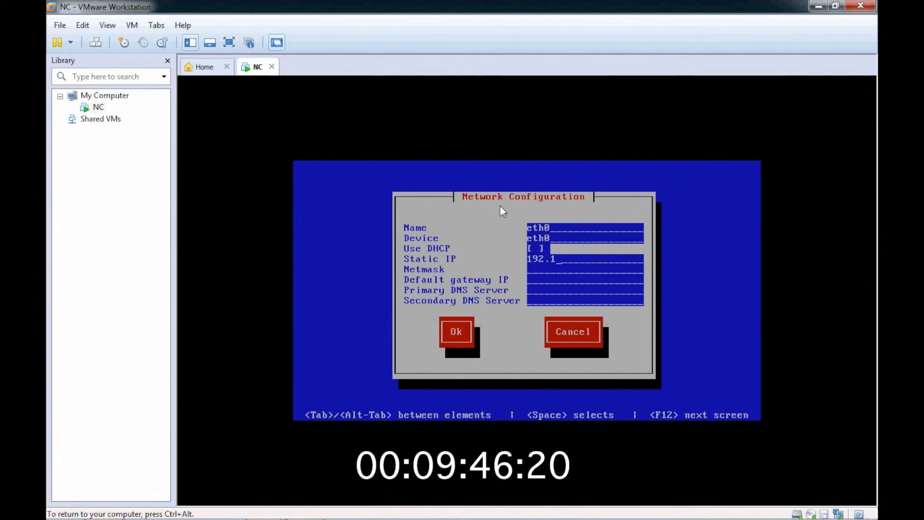
Enter static IP 192.168.211.11, netmask 255.255.255.0, gateway 192.168.211.2 for eth0 and confirm with Ok
type("68.2")
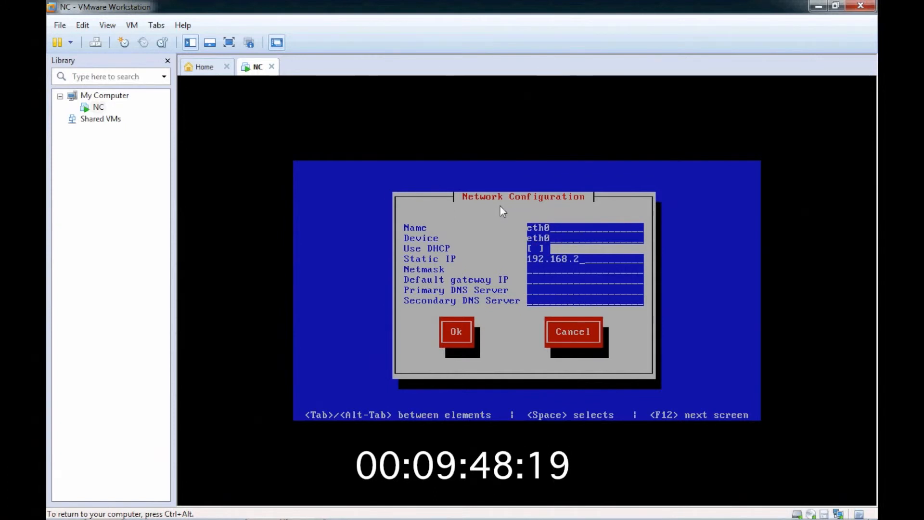
type("11.11")
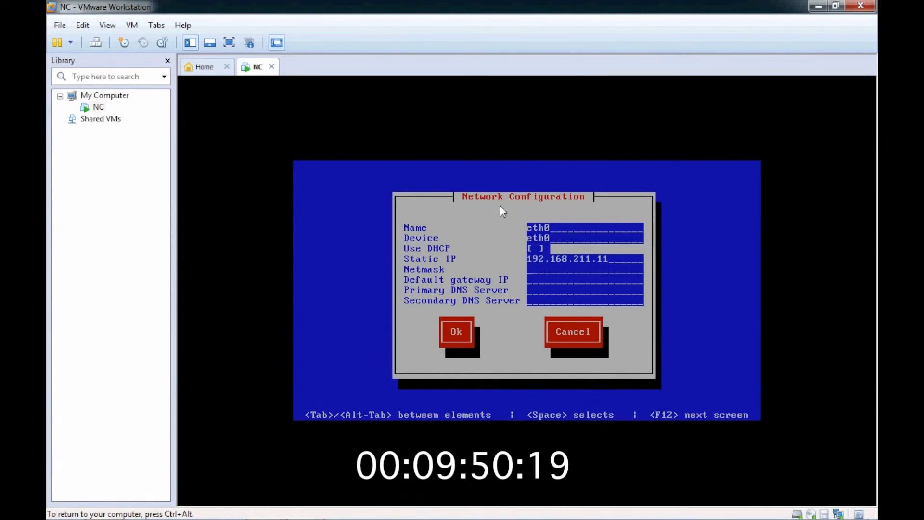
type("255.255.")
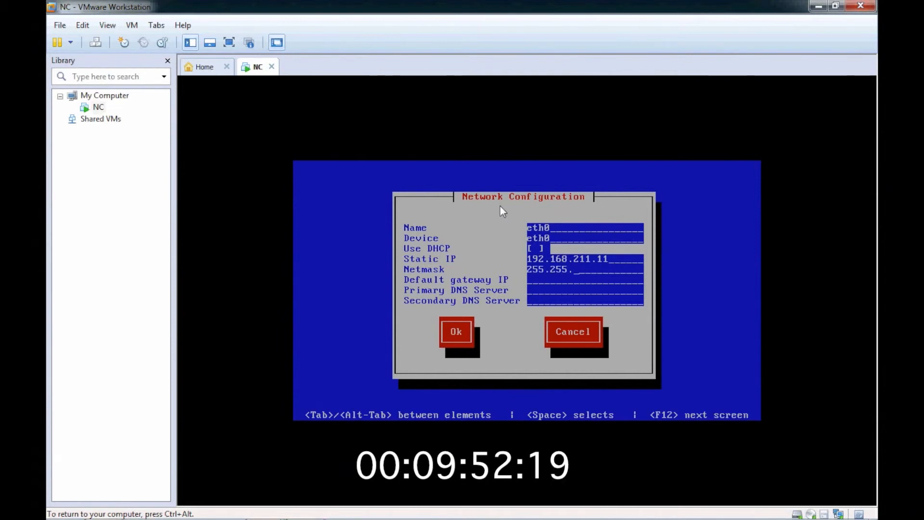
type("255.0")
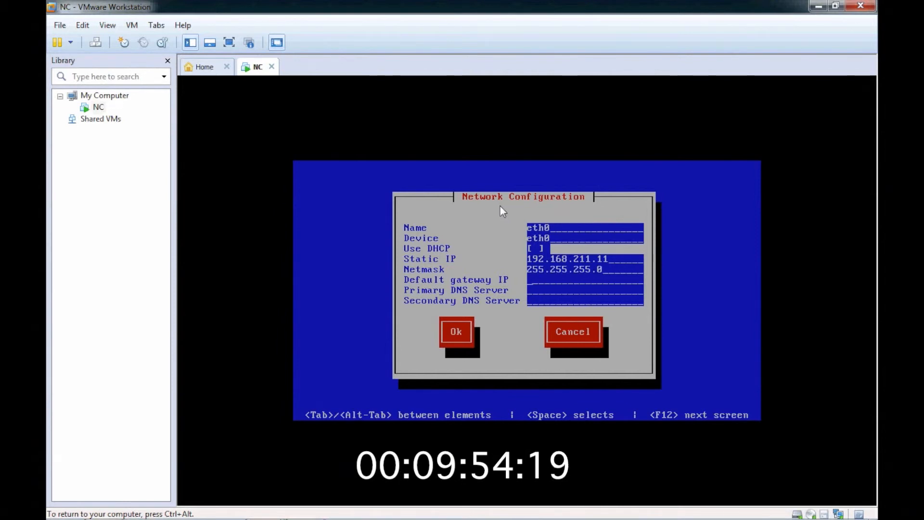
type("192.168.211.2")
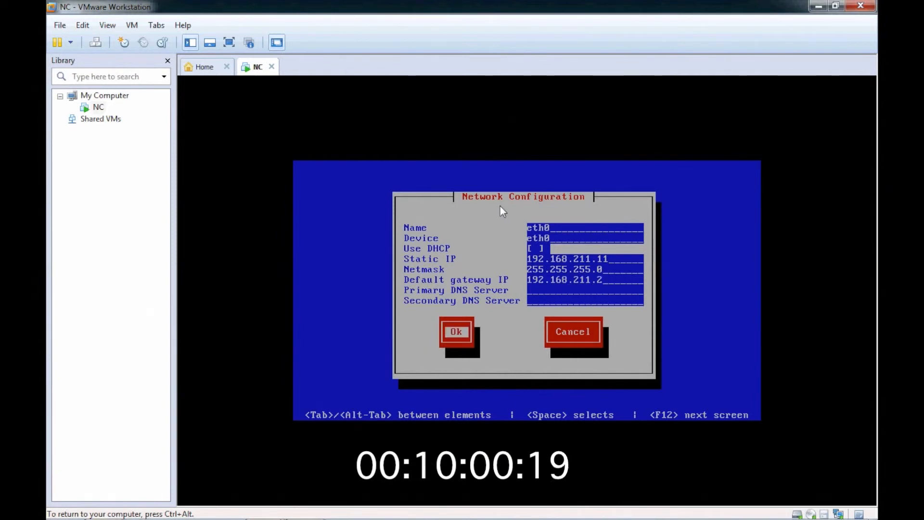
left_click(456, 331)
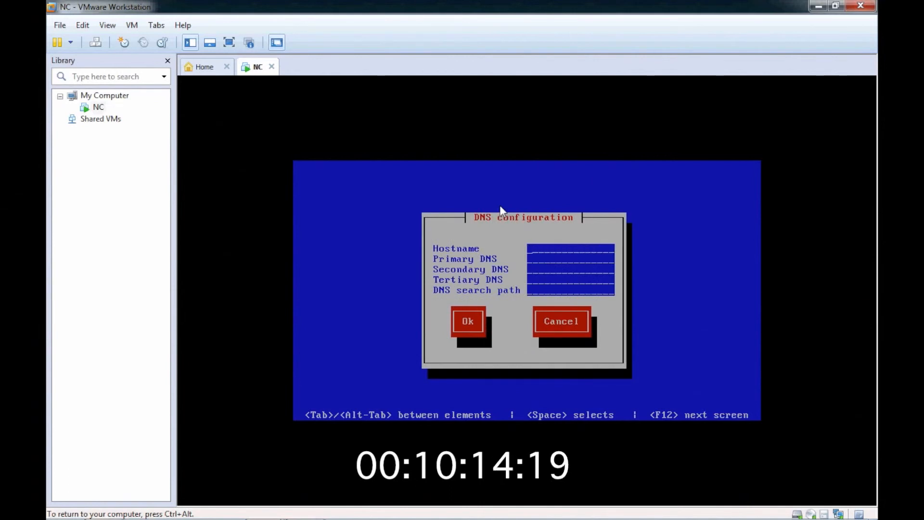
Enter hostname nc.vlab.local, primary DNS 8.8.8.8, secondary DNS 8.8.4.4 and confirm with Ok
type("nc.")
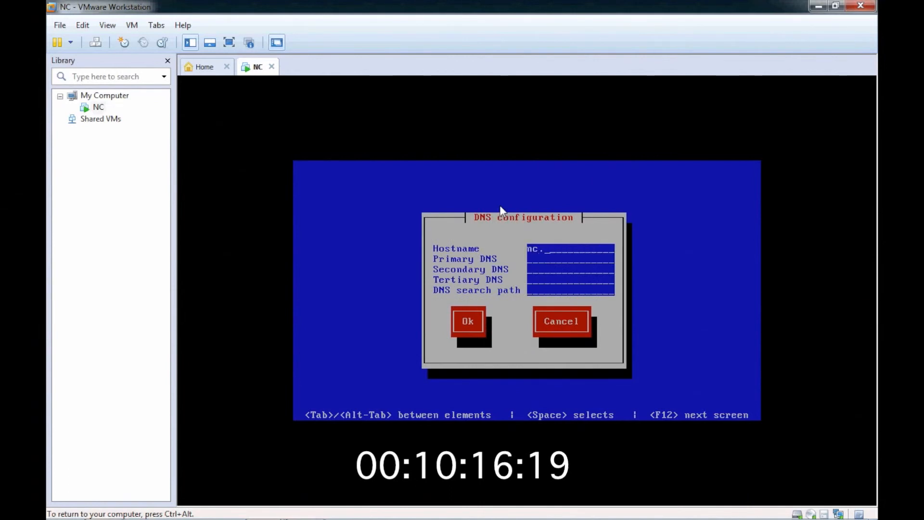
type("vlab.")
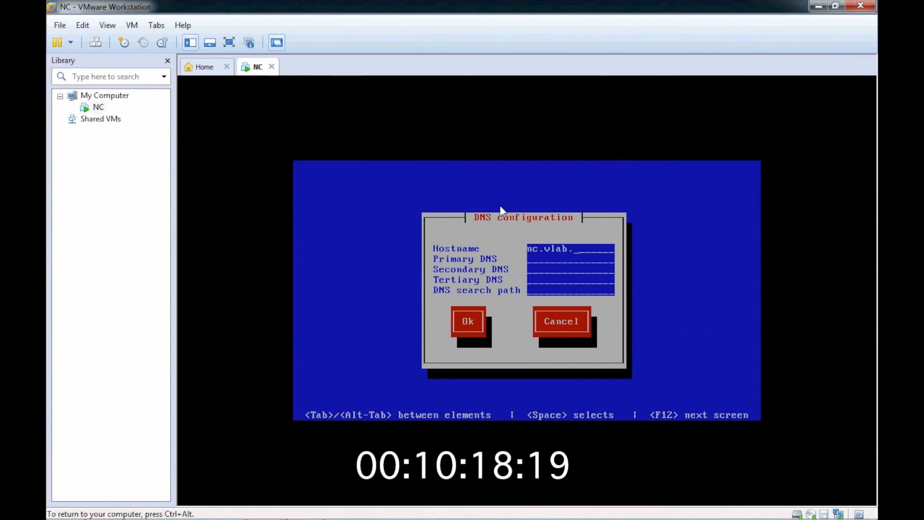
type("local")
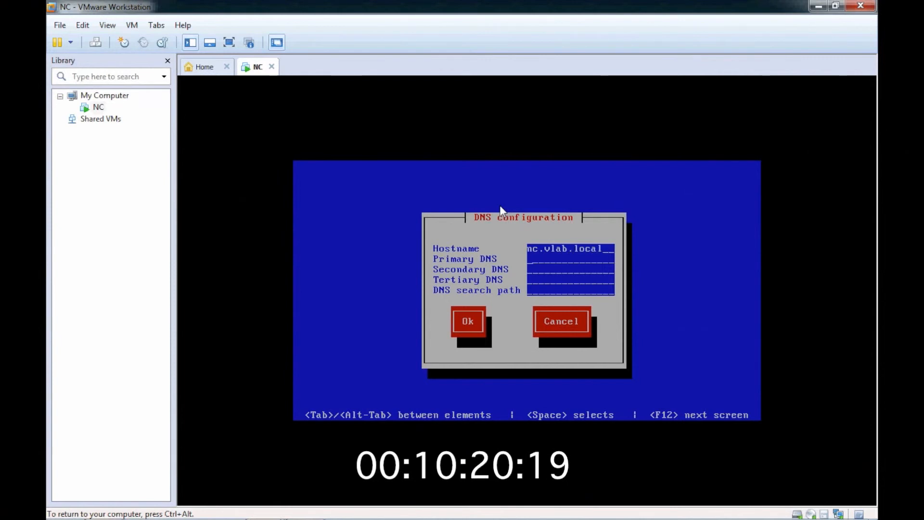
type("8.8.8.8")
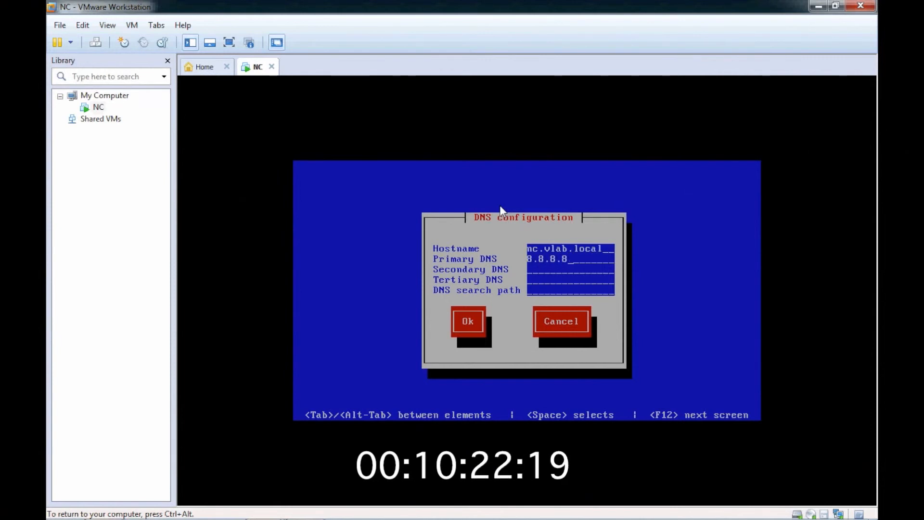
type("8.8.4.4")
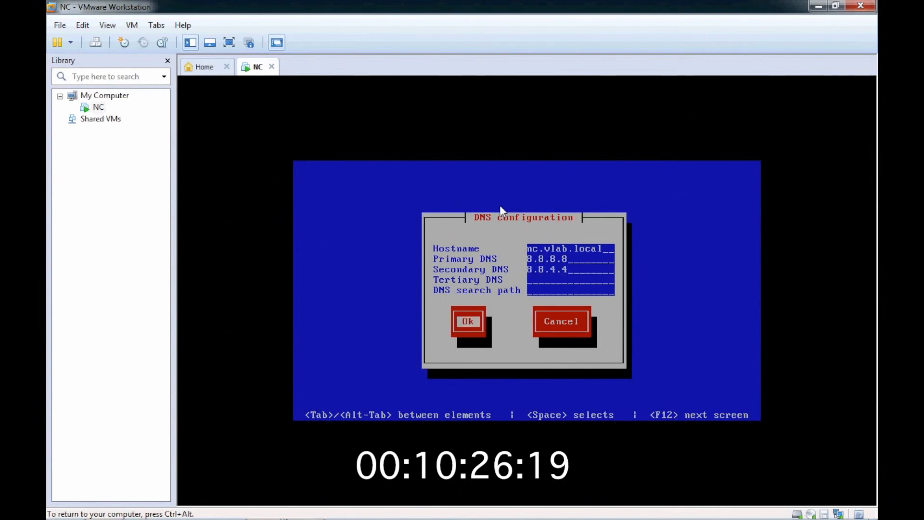
left_click(468, 321)
type("n")
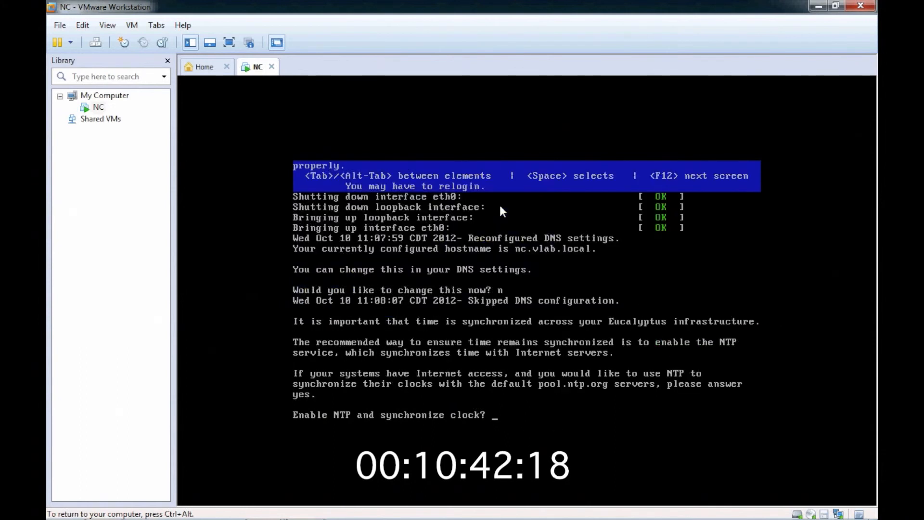
Answer y to enable NTP clock sync and let the Node Controller setup finish and reboot
type("y")
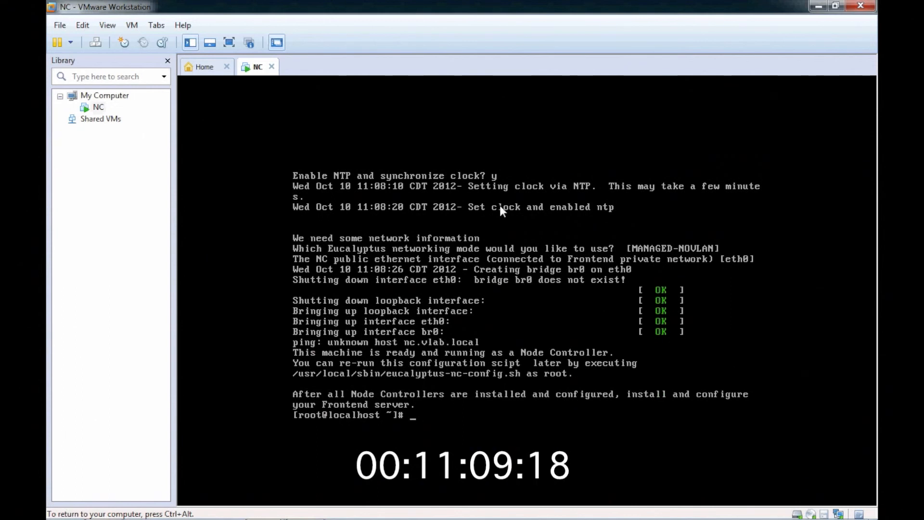
type("re")
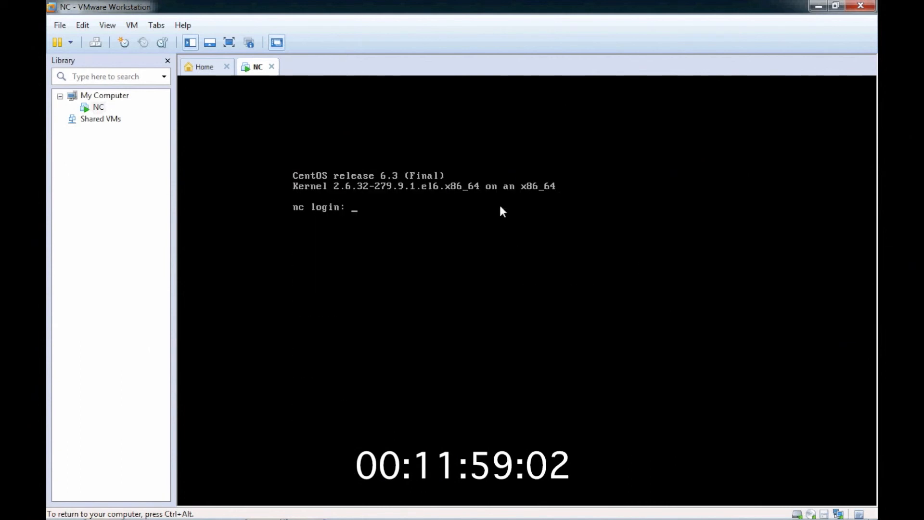
Log in as root and run 'service eucalyptus-nc status' to confirm the NC service is running
type("root")
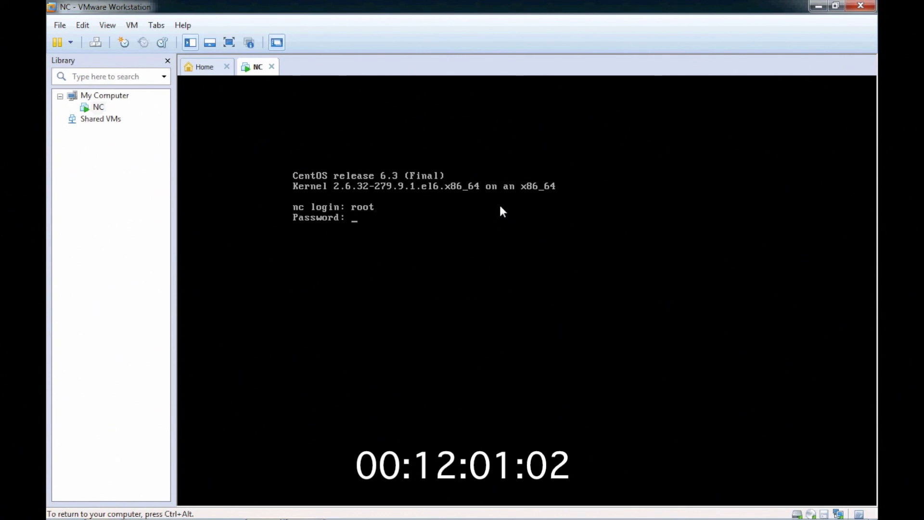
key("Return")
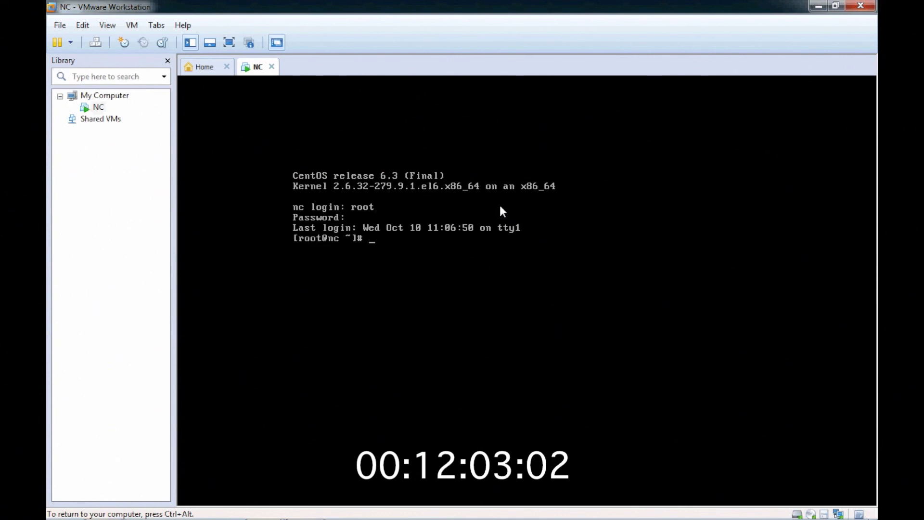
type("service eucalyptus-")
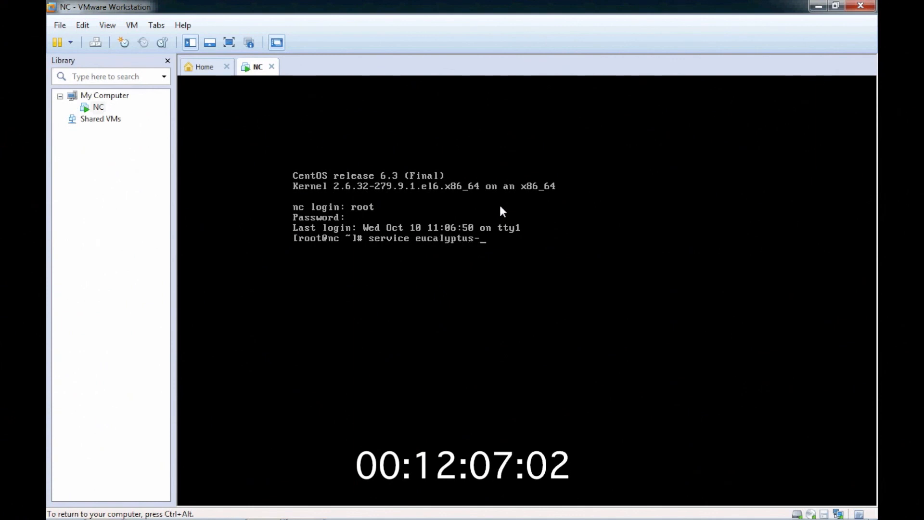
type("nc status")
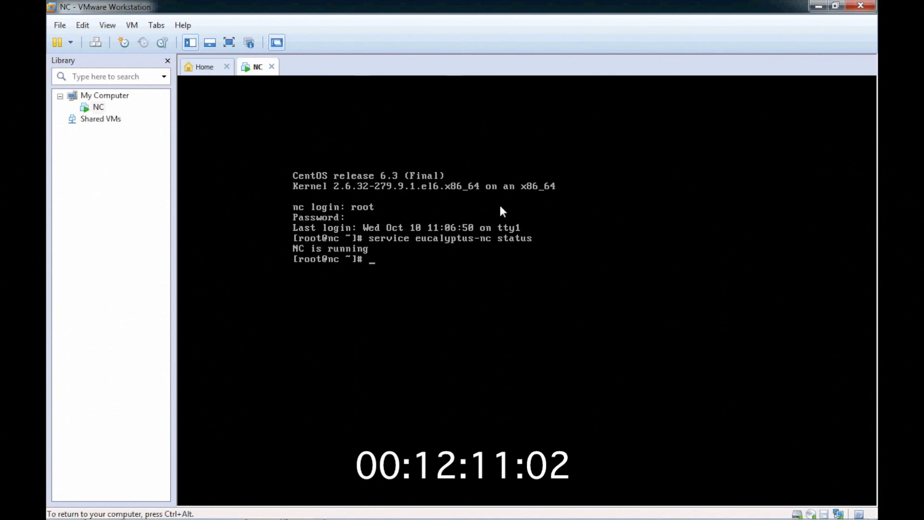
type("ping www")
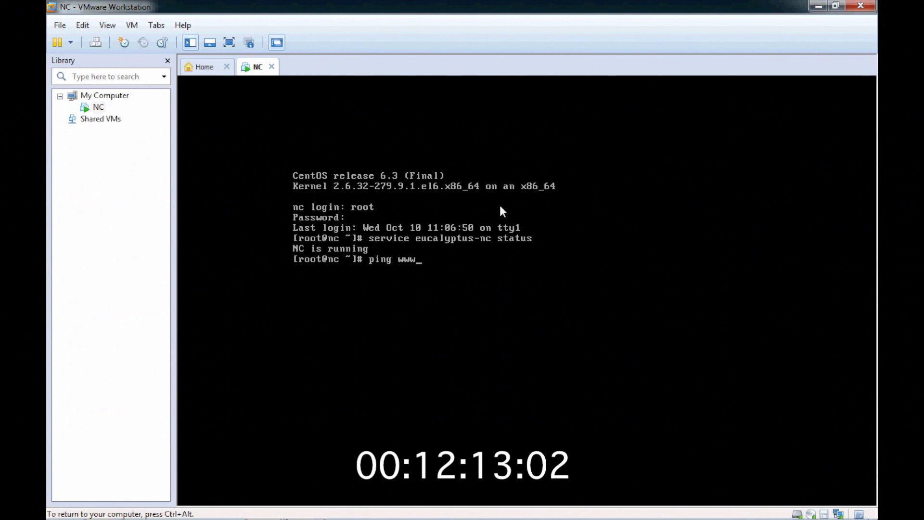
type("eucalyptu")
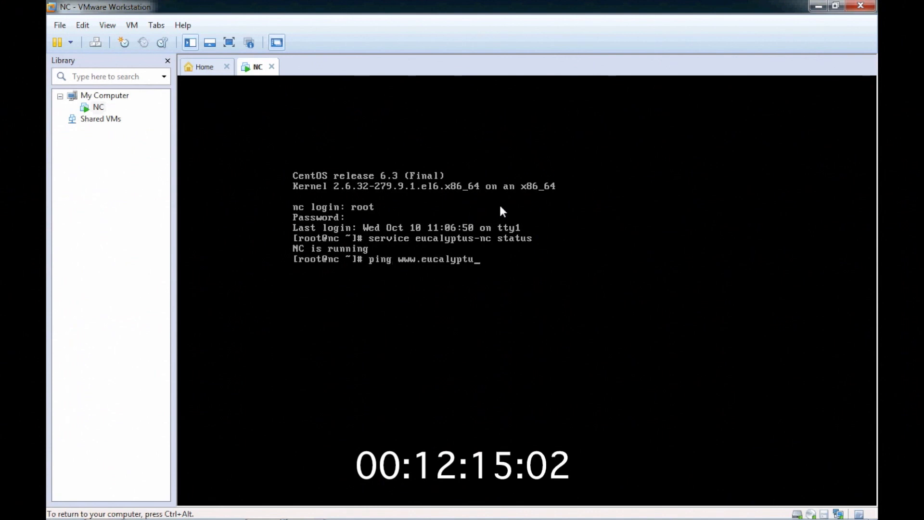